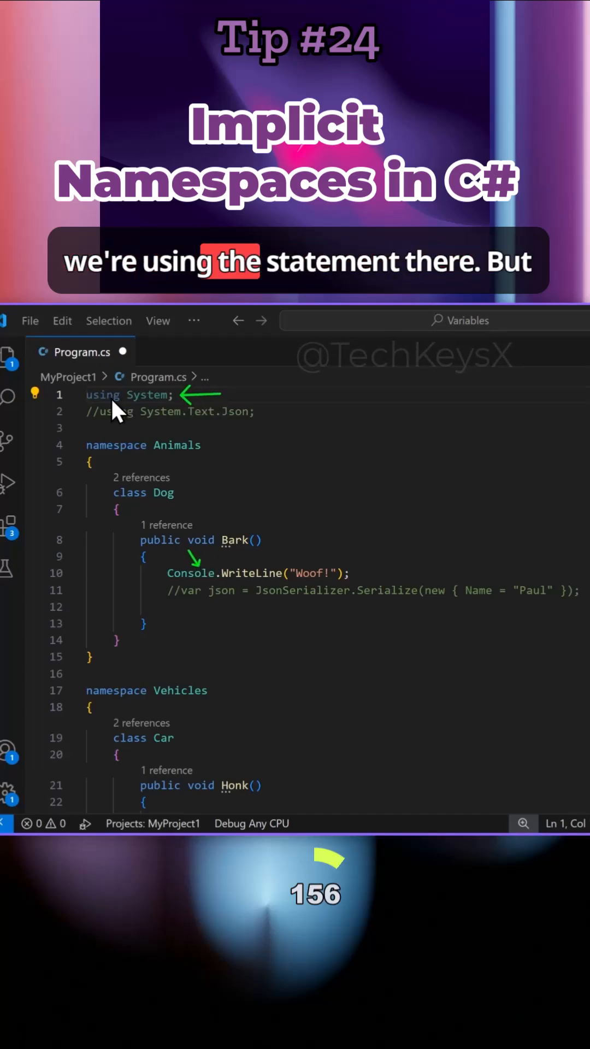
# Comment out 'using System;' on line 1 of Program.cs with //
pyautogui.write('//')
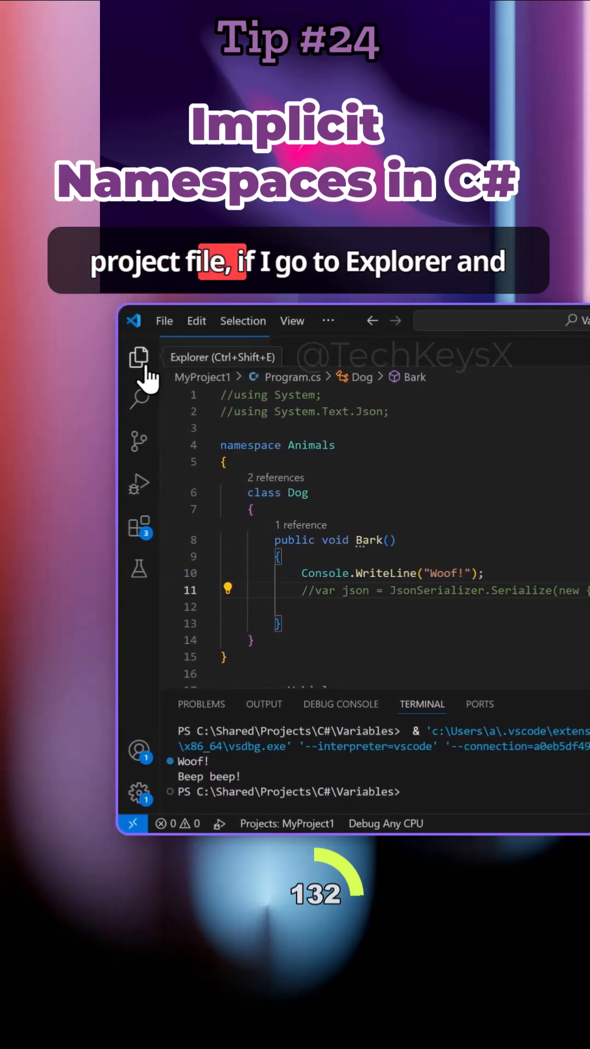
# Show the project's files in the Explorer and open MyProject1.csproj
pyautogui.click(138, 356)
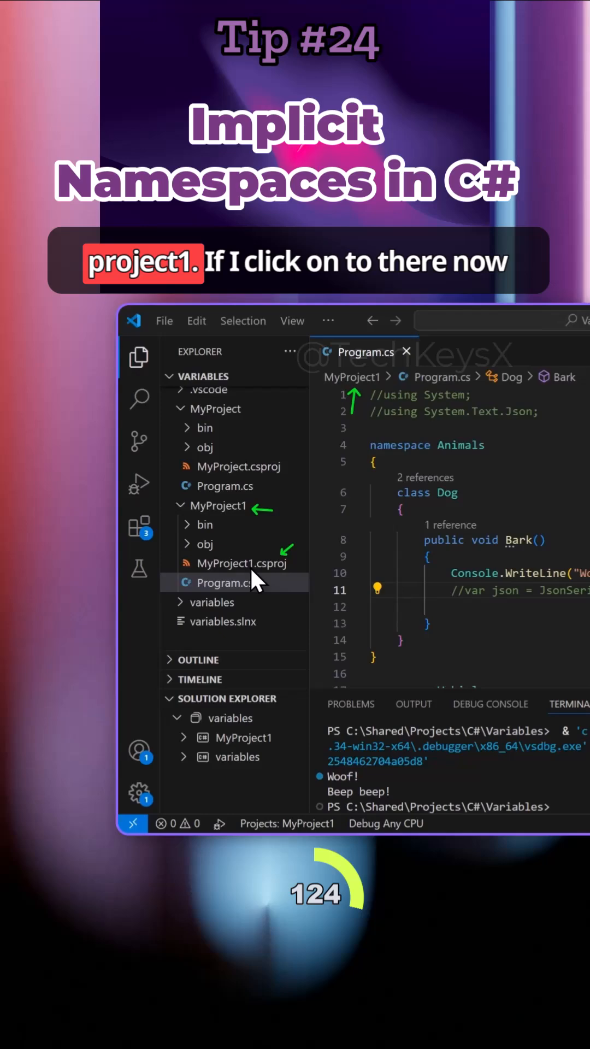
pyautogui.click(241, 563)
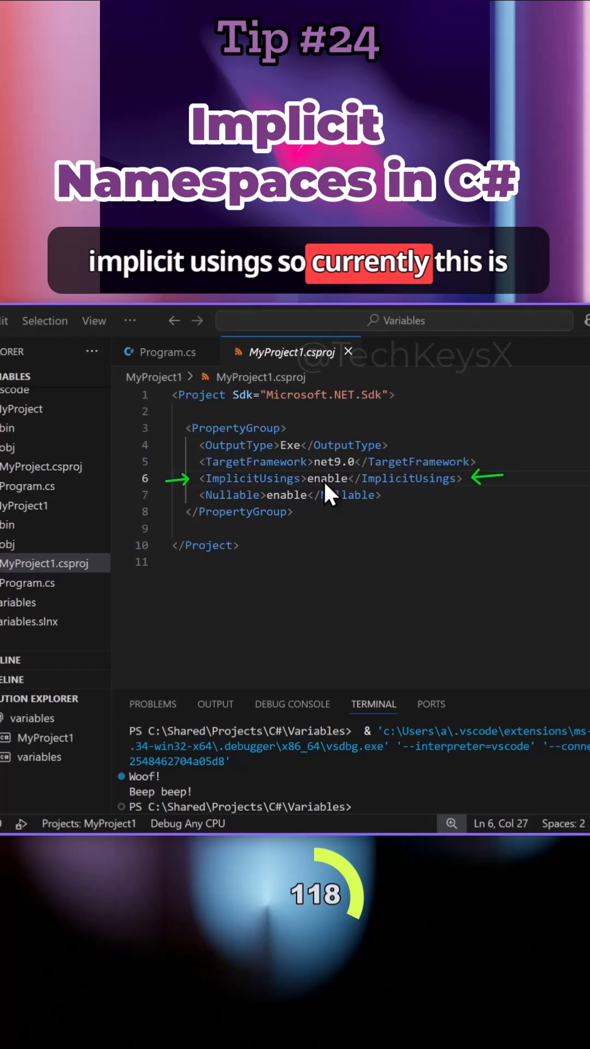
# Replace the ImplicitUsings value 'enable' with 'disable', then return to Program.cs
pyautogui.doubleClick(327, 478)
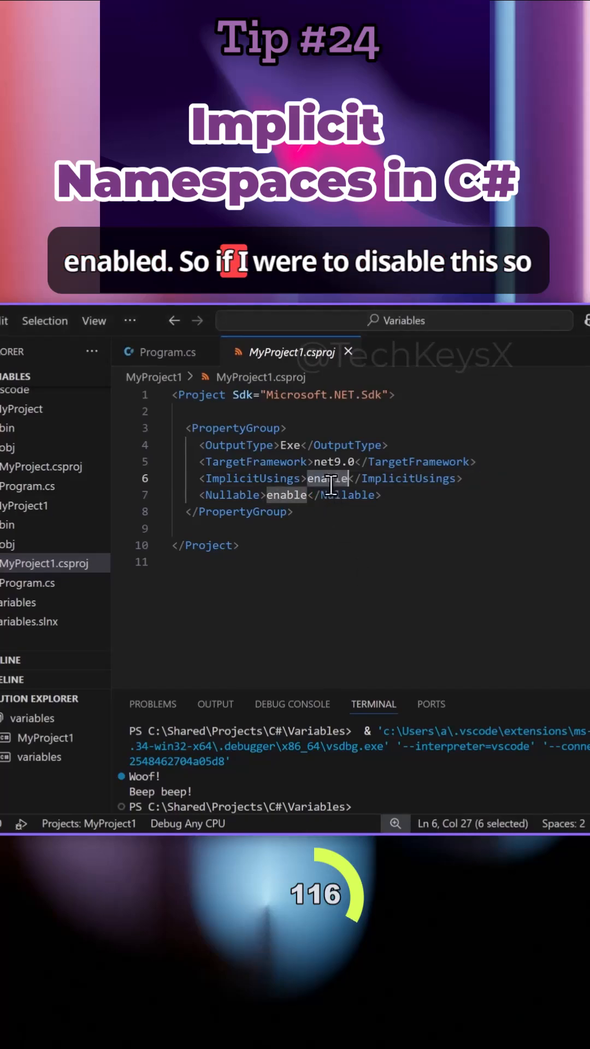
pyautogui.write('disable')
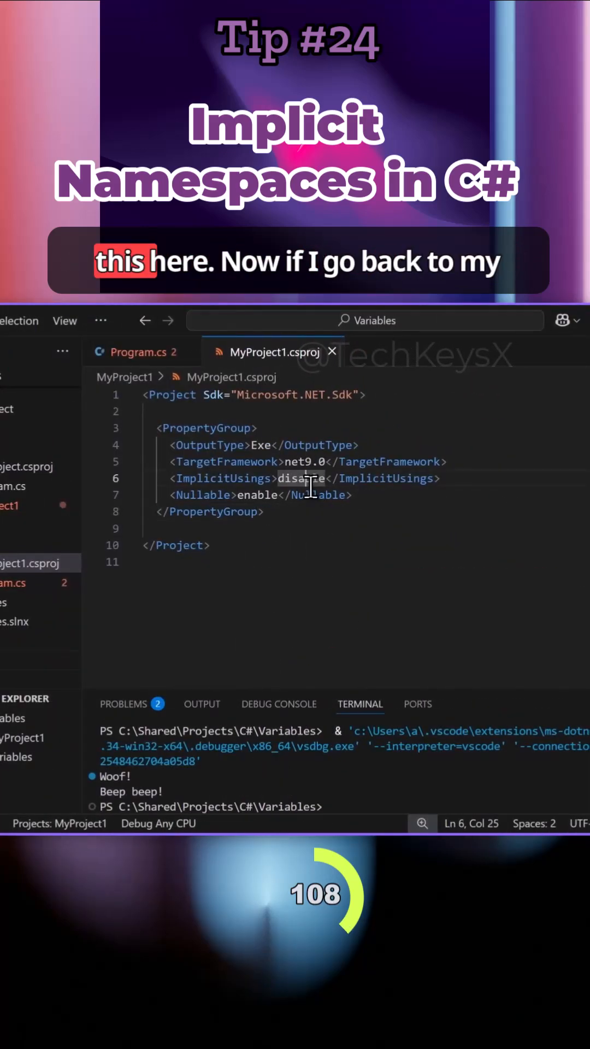
pyautogui.click(138, 352)
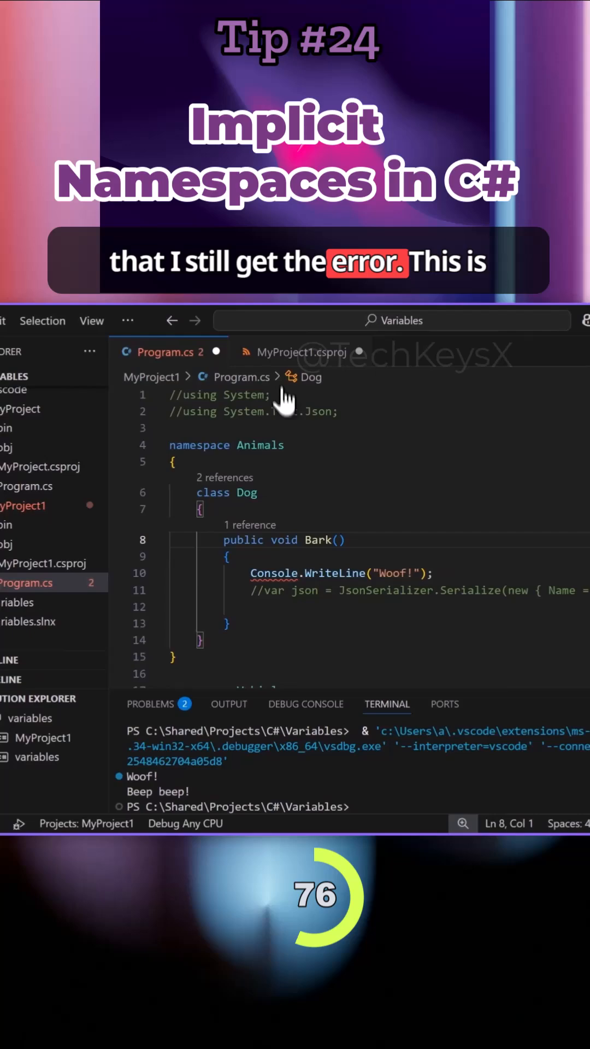
# Uncomment line 11's JsonSerializer.Serialize call in Bark, leaving it flagged as an error
pyautogui.click(307, 352)
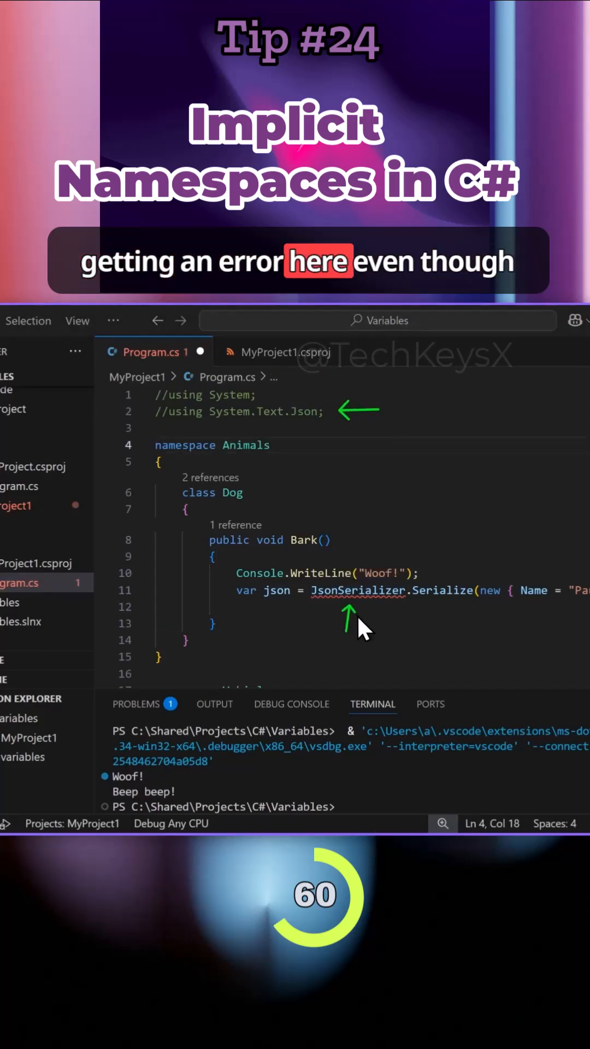
pyautogui.click(284, 352)
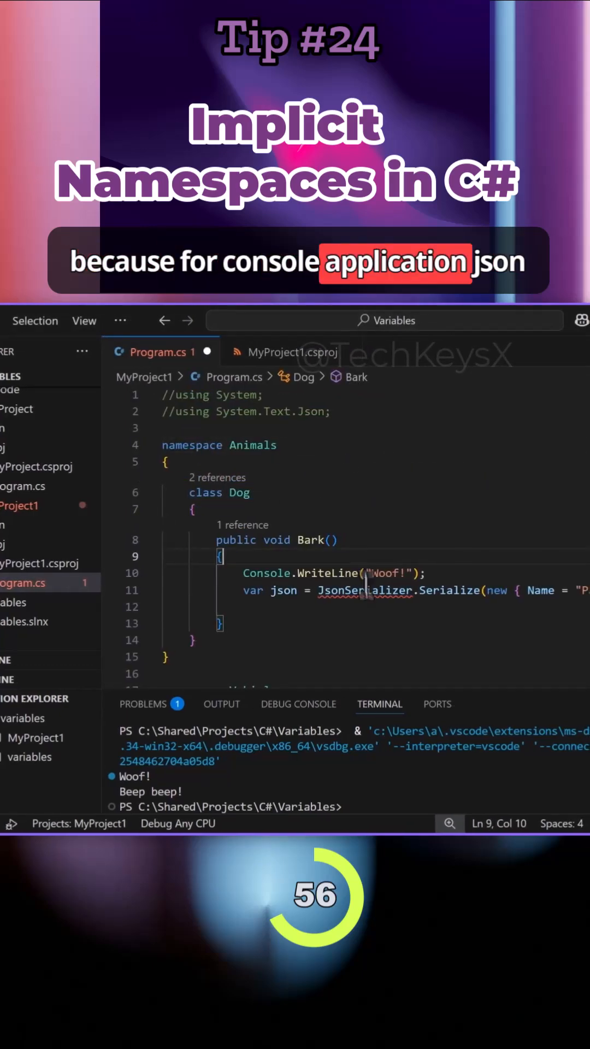
pyautogui.doubleClick(311, 411)
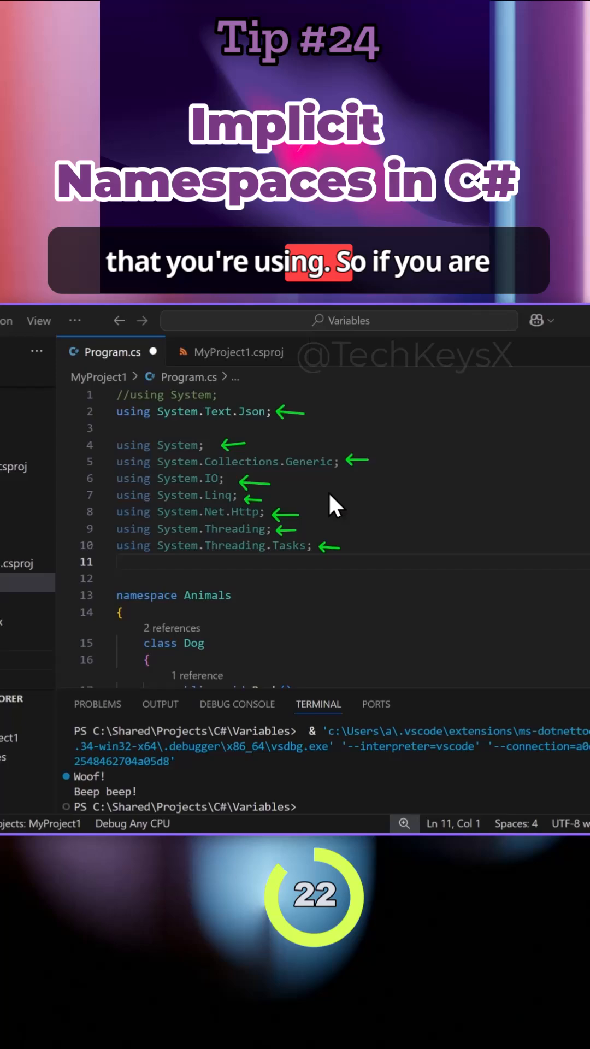
# Select the seven explicit using directives on lines 4–10 above the Animals namespace
pyautogui.moveTo(117, 444); pyautogui.dragTo(311, 546)
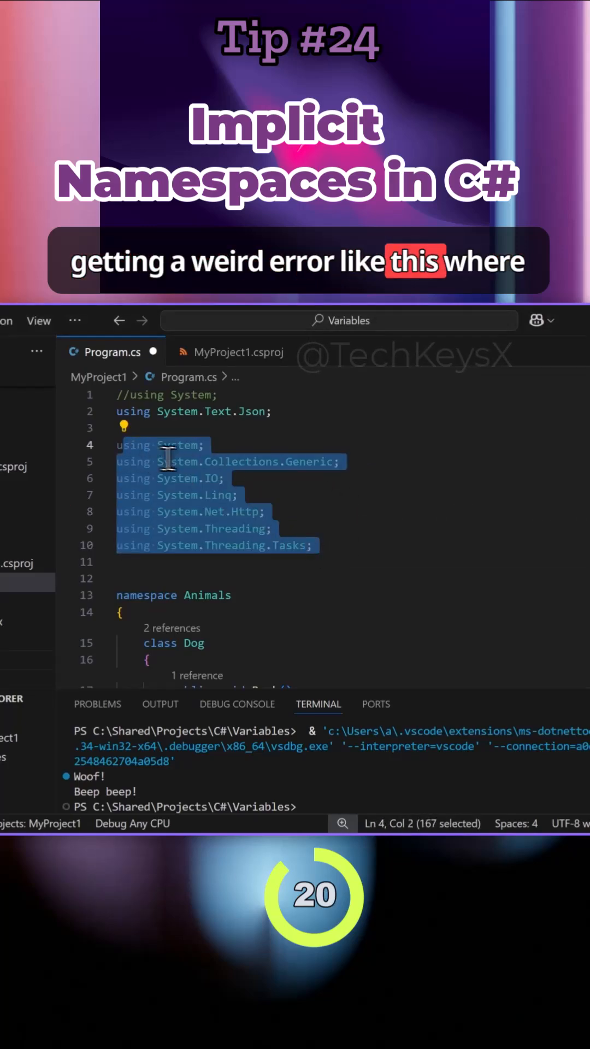